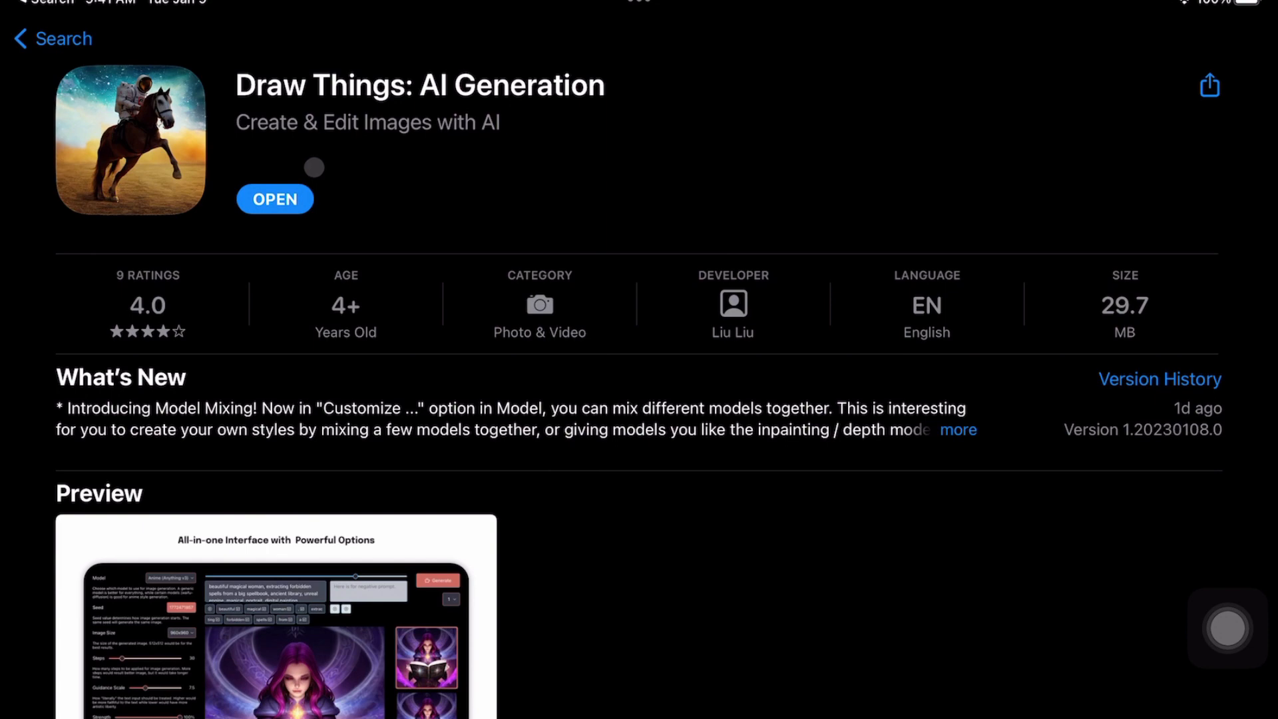
- Launch Draw Things from its App Store page to the fluffy-creature generation screen
click(274, 198)
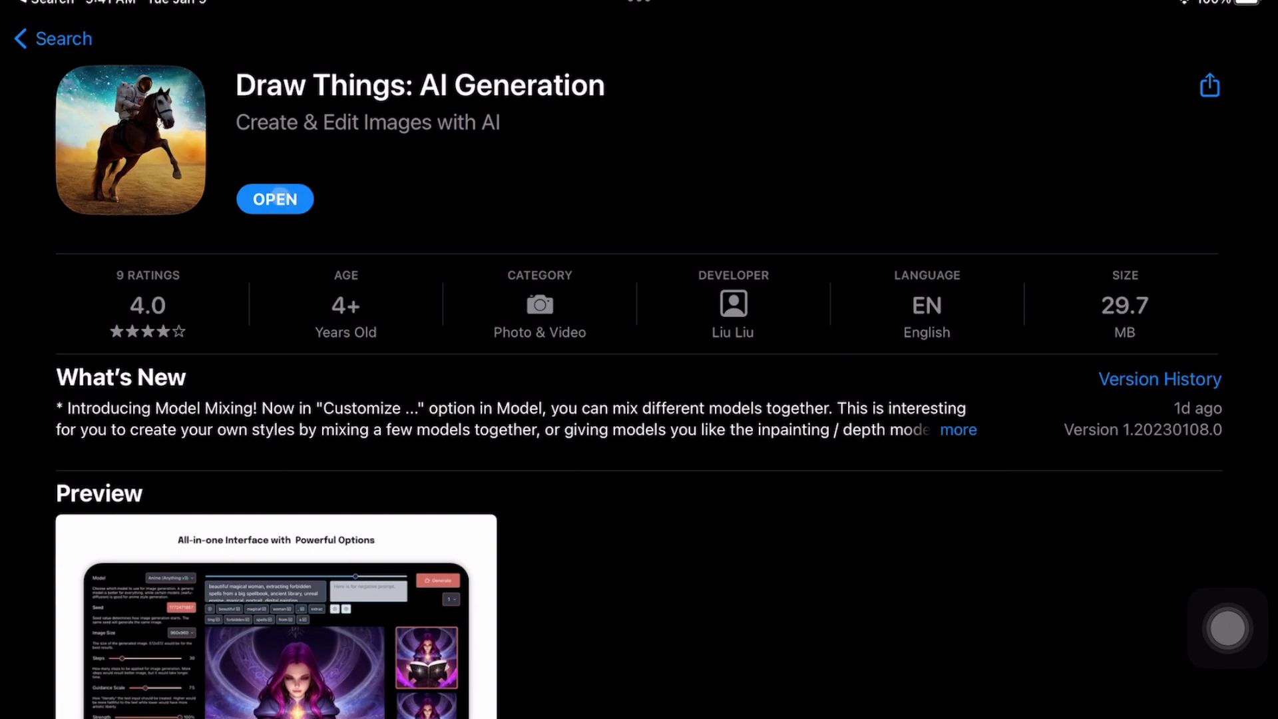
click(274, 198)
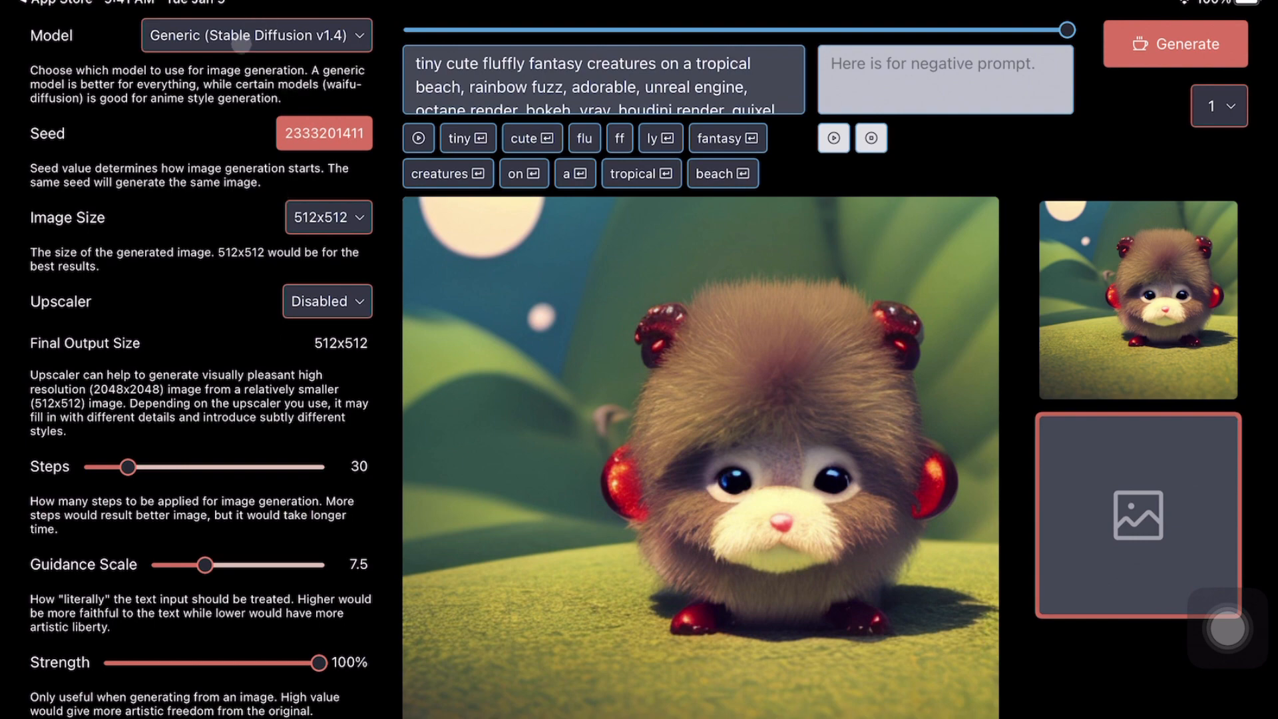
- Review the model list, keep Generic (Stable Diffusion v1.4), and randomize the seed
click(254, 34)
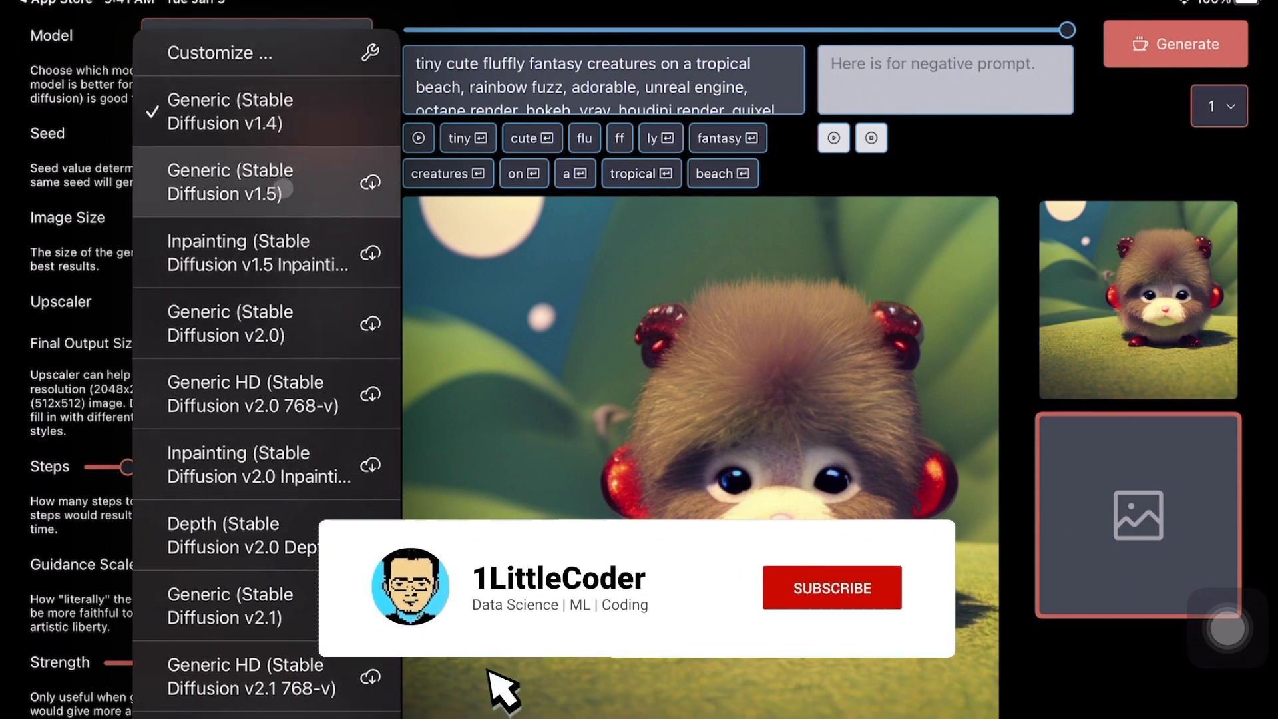
click(831, 587)
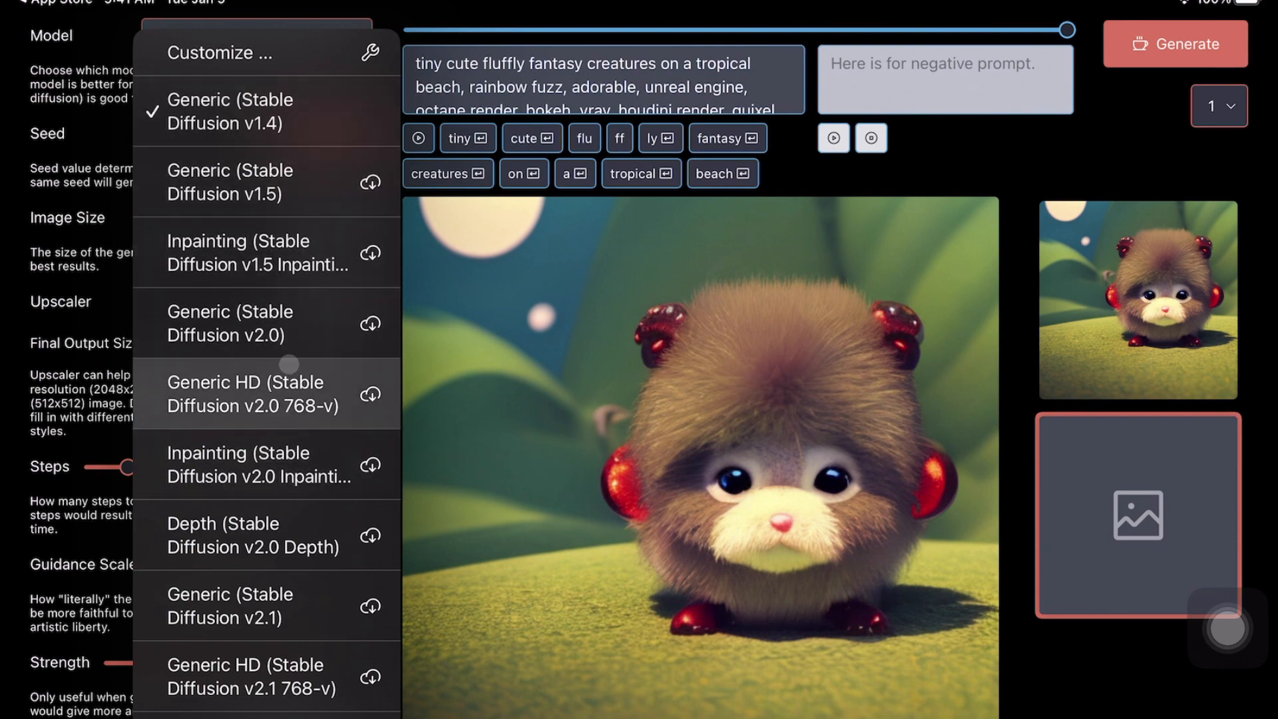
scroll(down, 3)
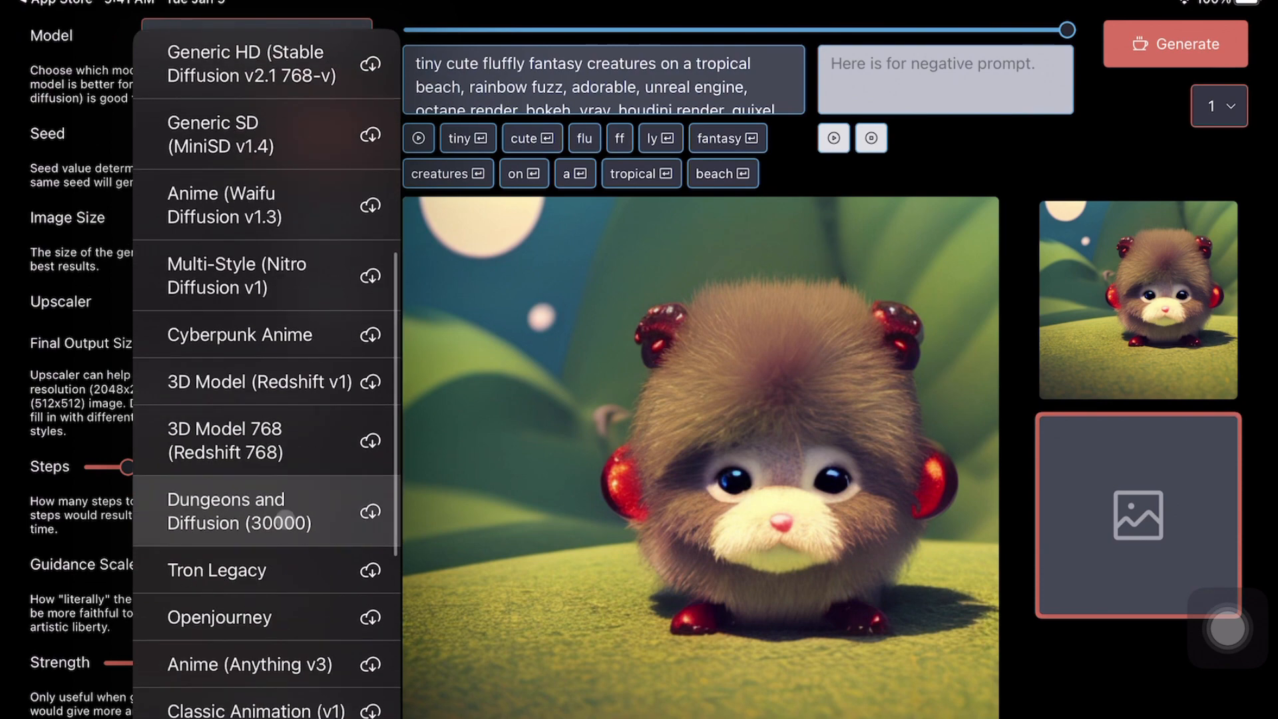
scroll(down, 3)
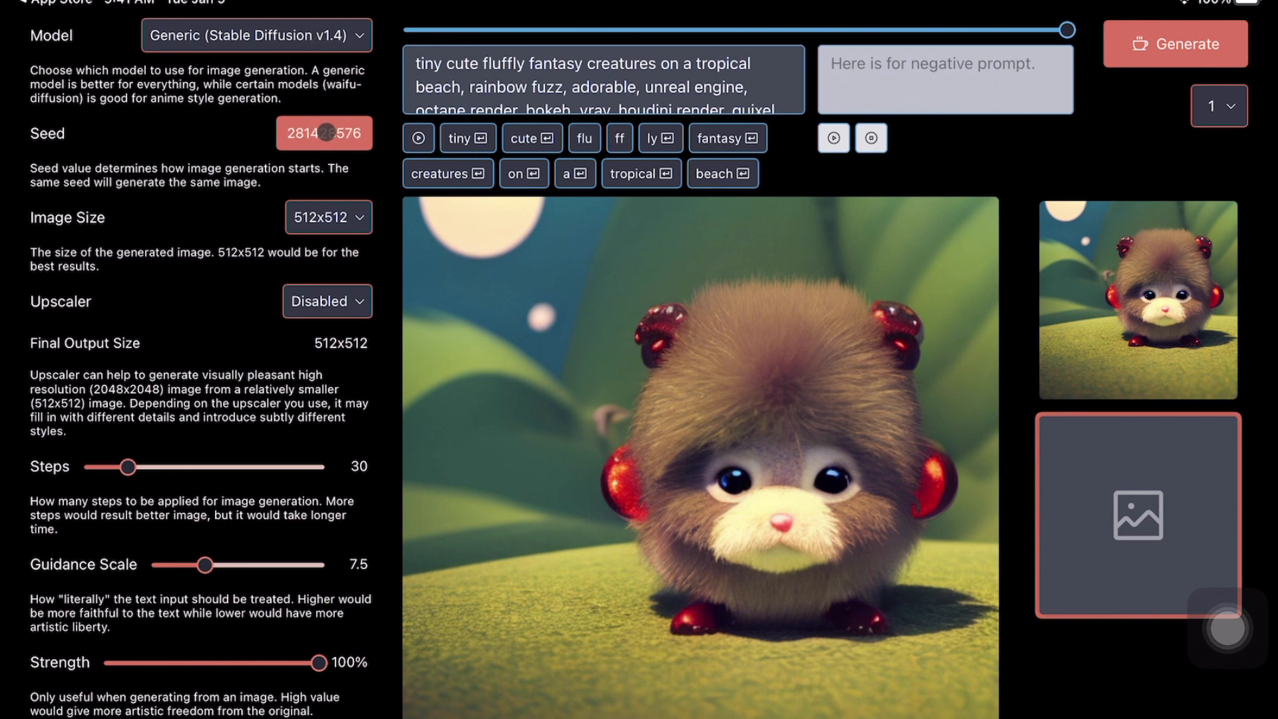
- Randomize the seed to 682226891 and list the upscaler choices
click(325, 133)
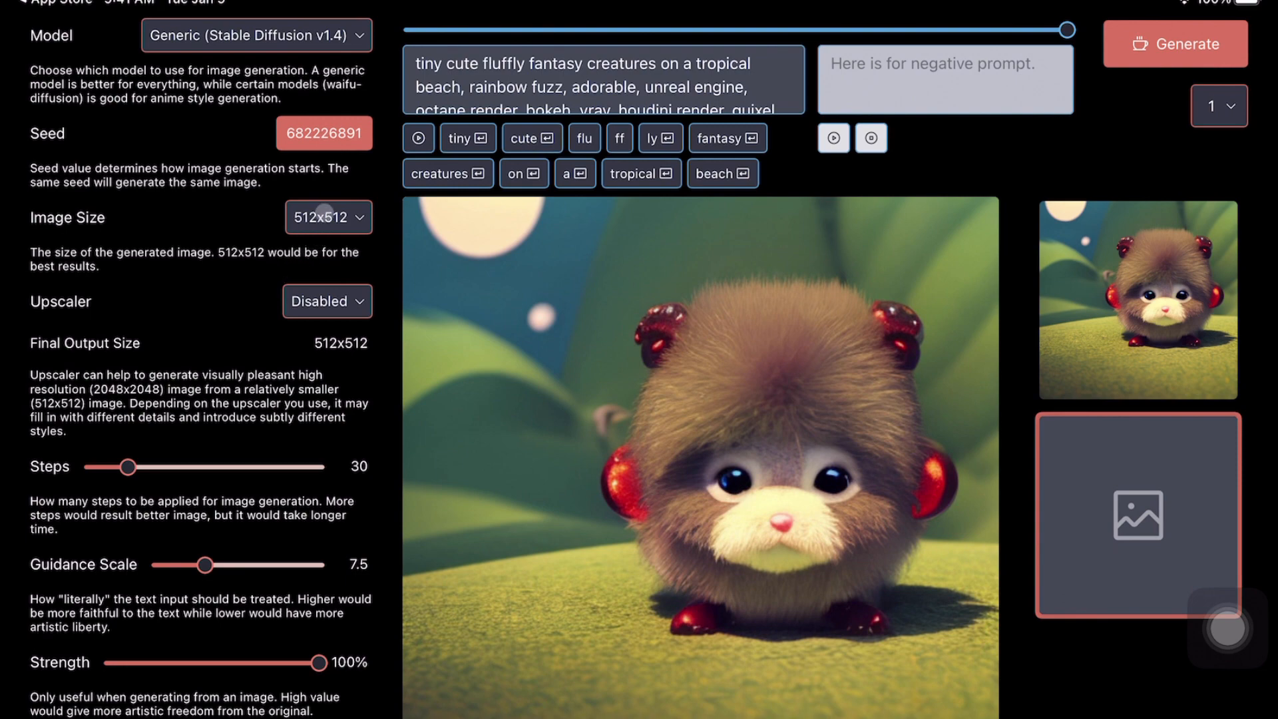
click(328, 217)
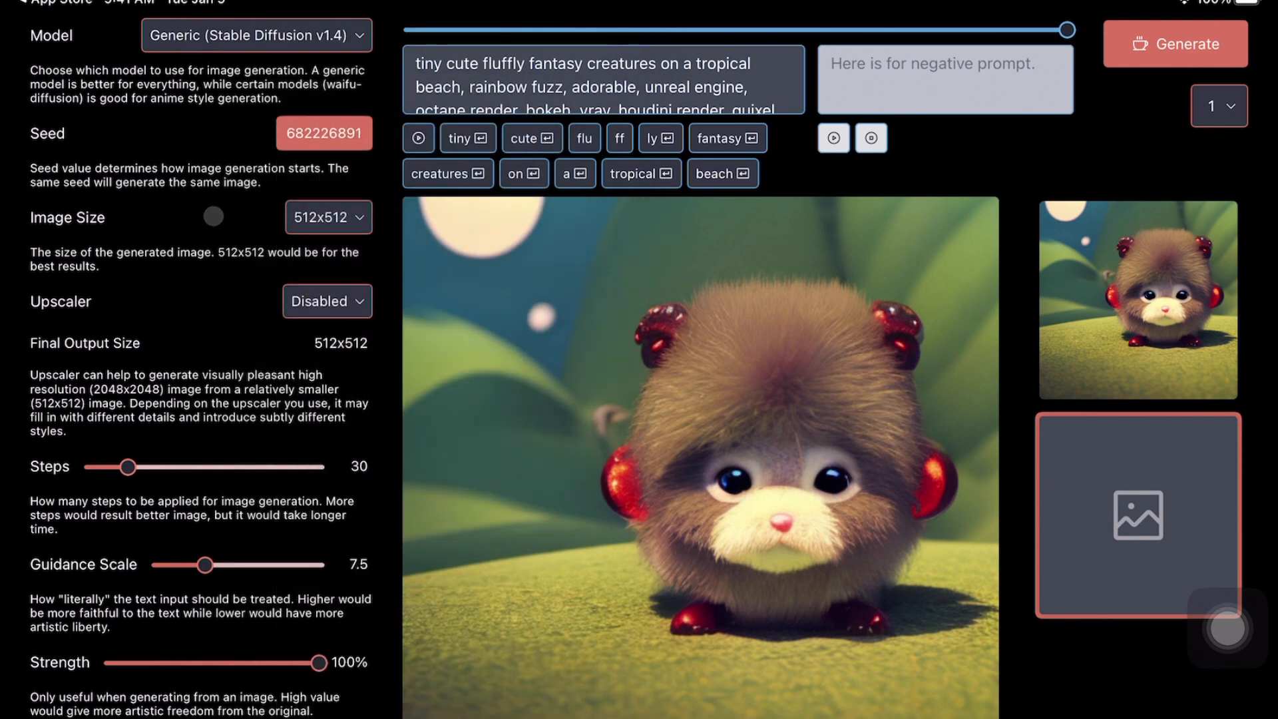
click(326, 301)
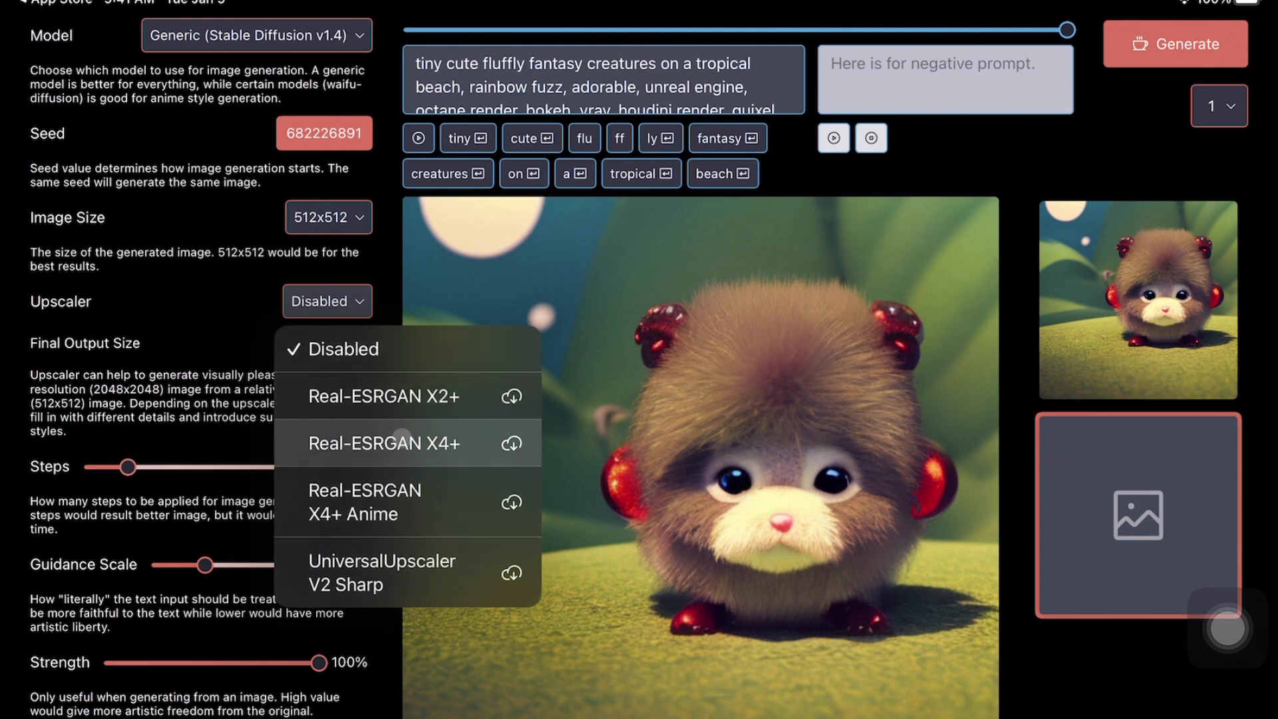
mouse_move(407, 397)
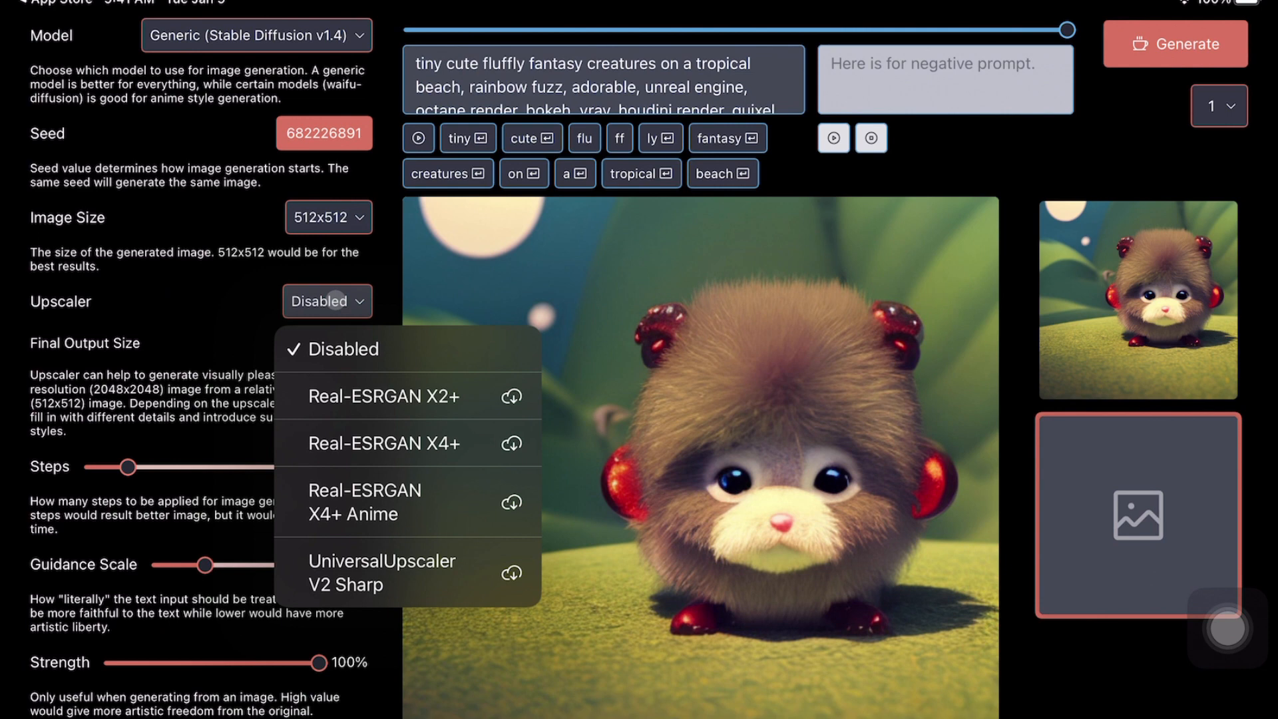
- Keep the upscaler Disabled and adjust the Steps slider from 30 to 28
click(339, 349)
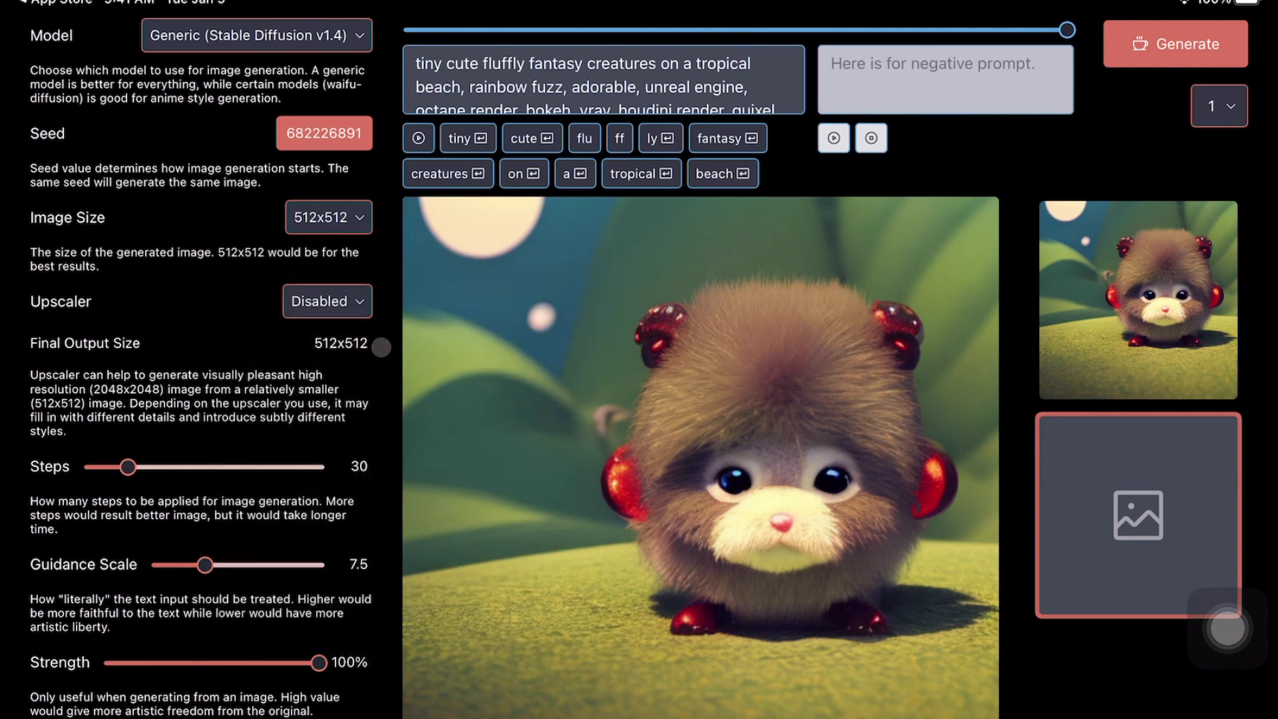
scroll(down, 3)
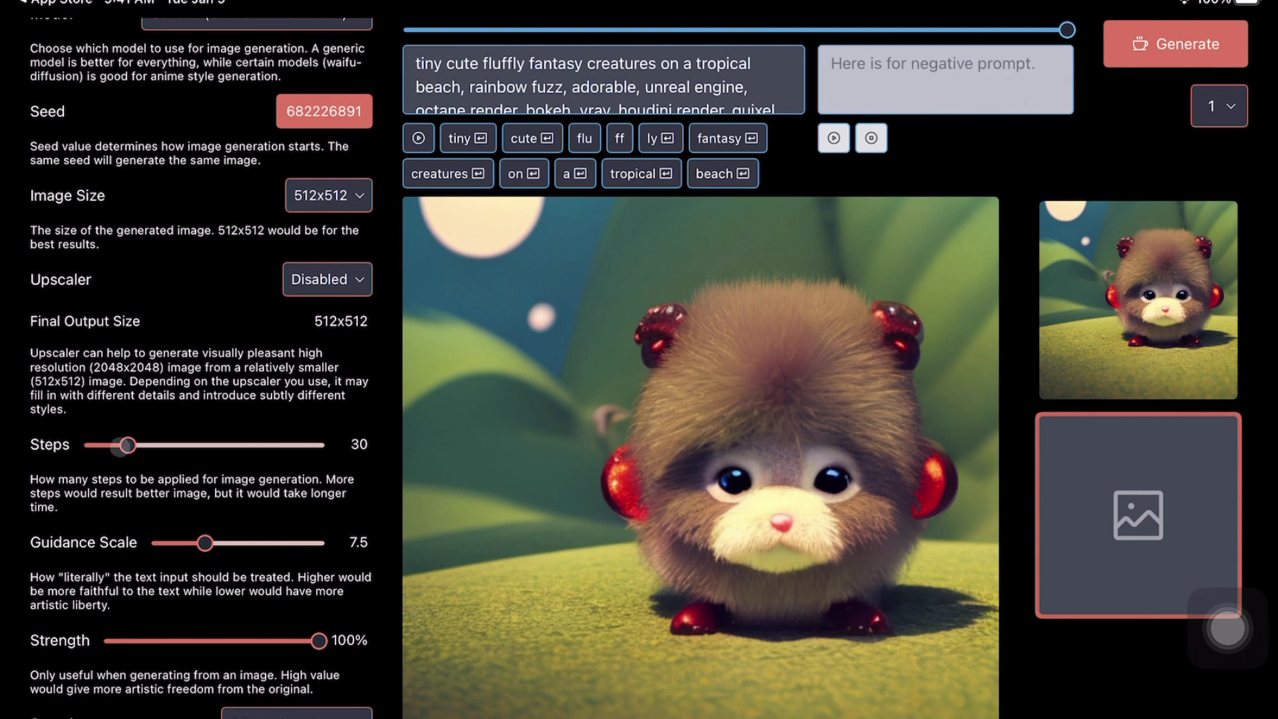
drag(126, 446, 169, 446)
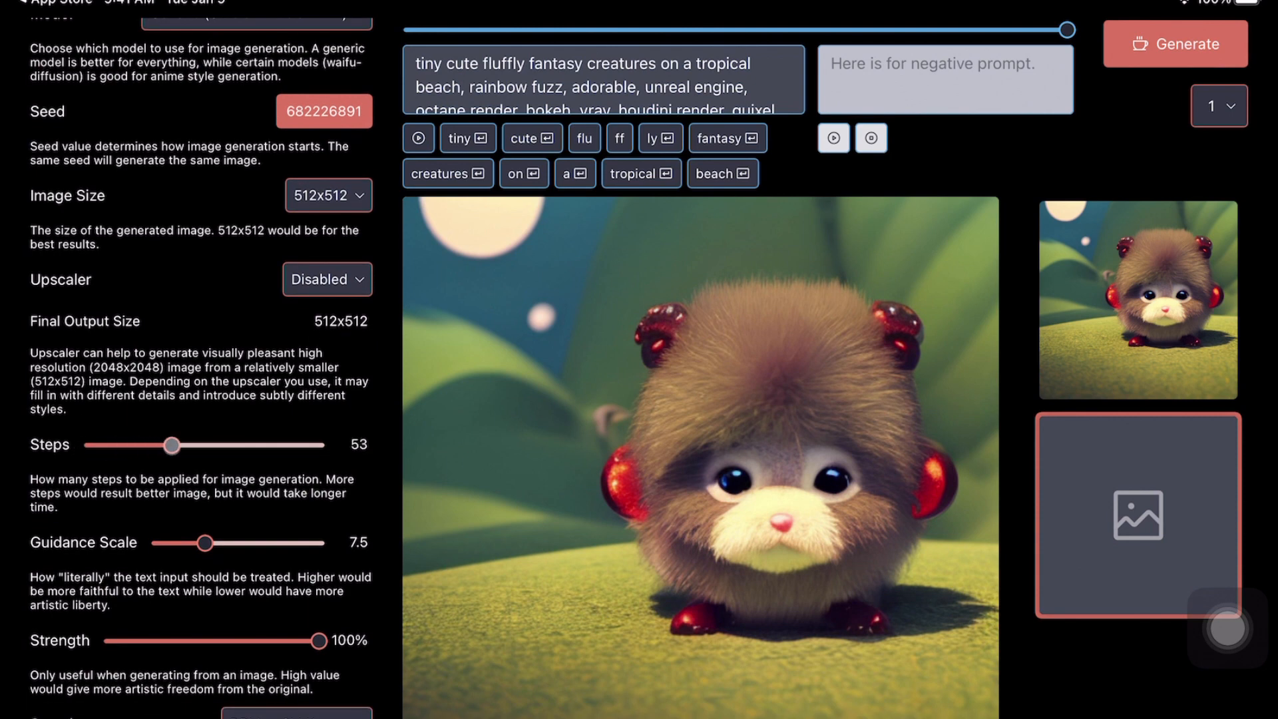
drag(170, 444, 119, 445)
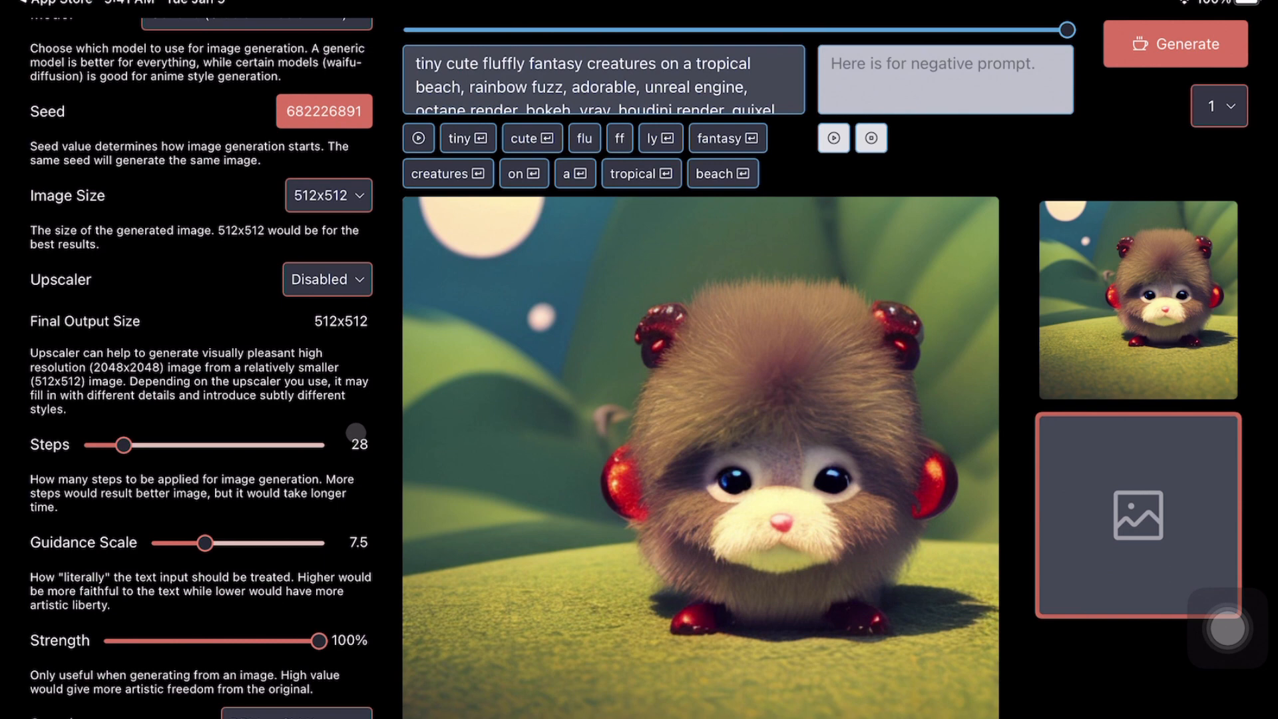
- Scroll past the DPM++ 2M Karras sampler settings and select all of the fluffy-creature prompt
scroll(down, 3)
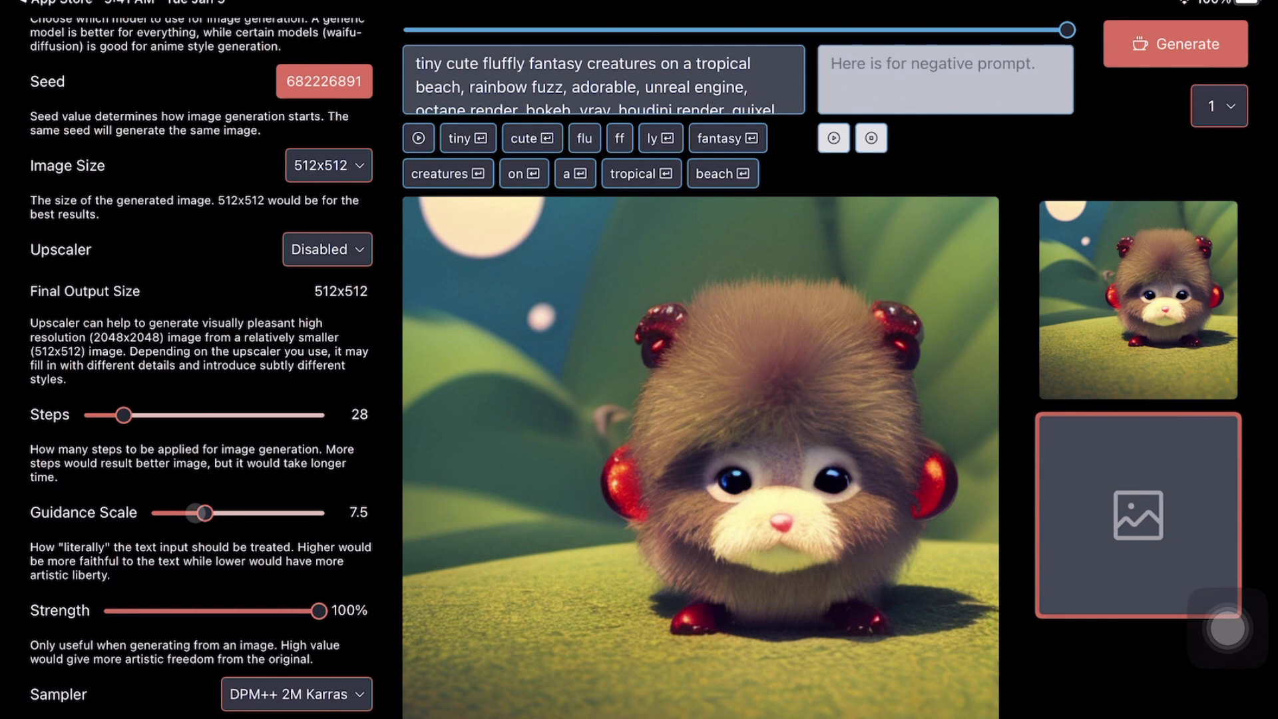
scroll(down, 3)
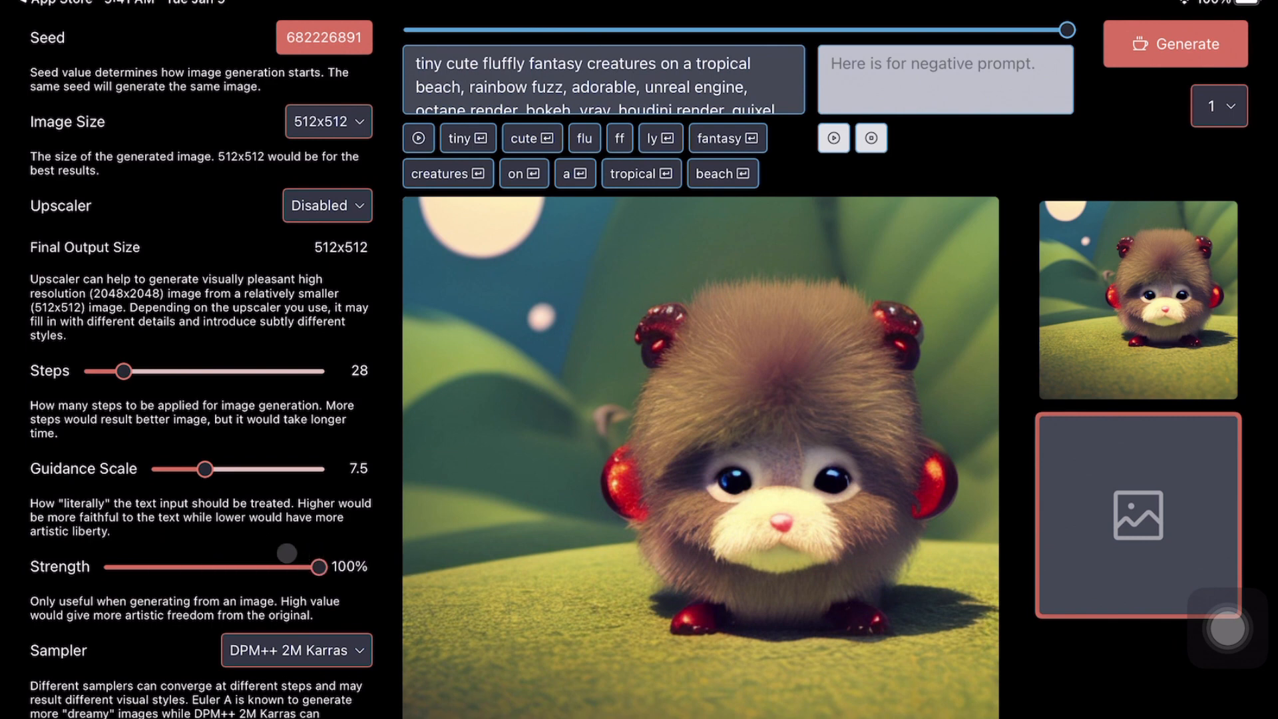
scroll(down, 3)
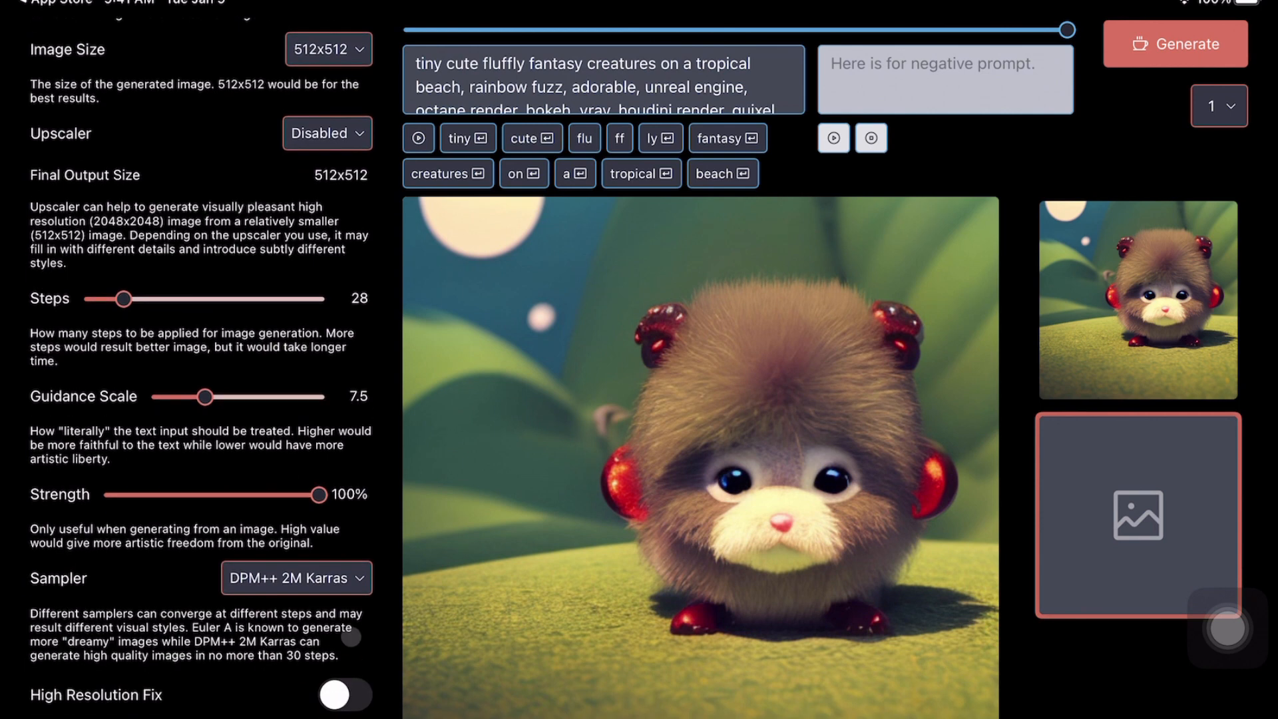
click(295, 578)
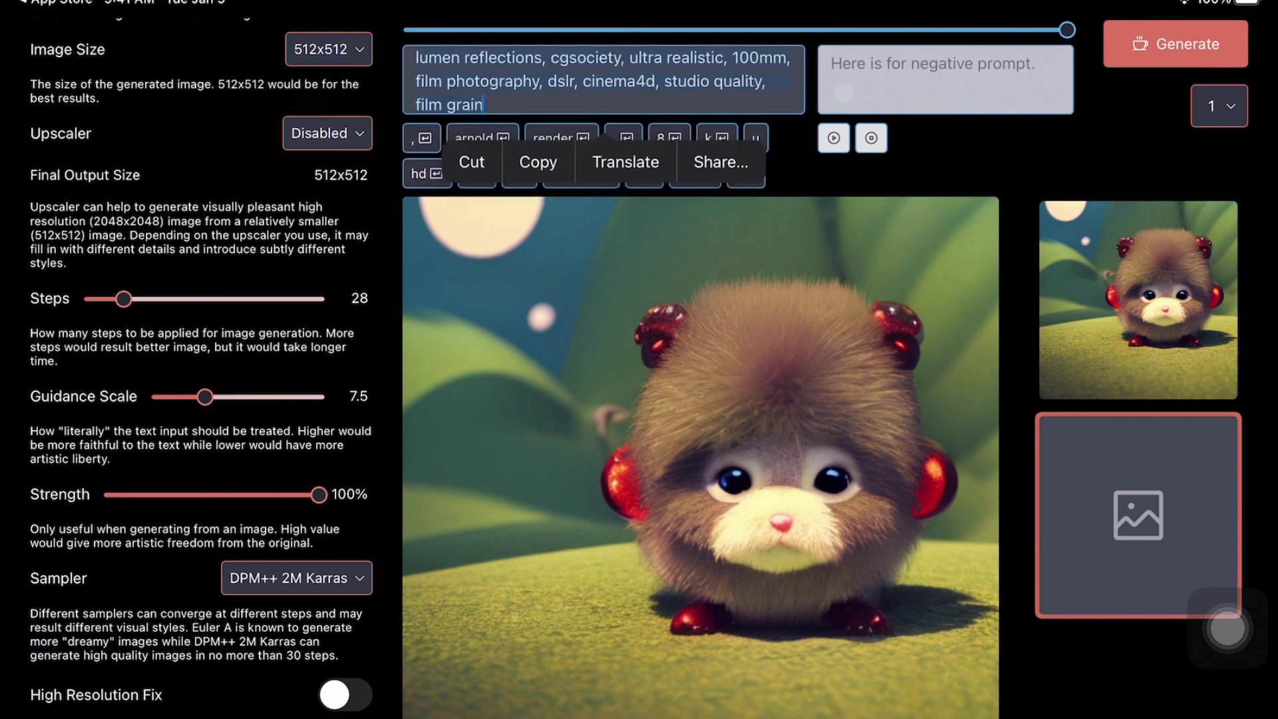
- Cut the old prompt and enter "A bear working with a computer on a sunny evening"
click(945, 79)
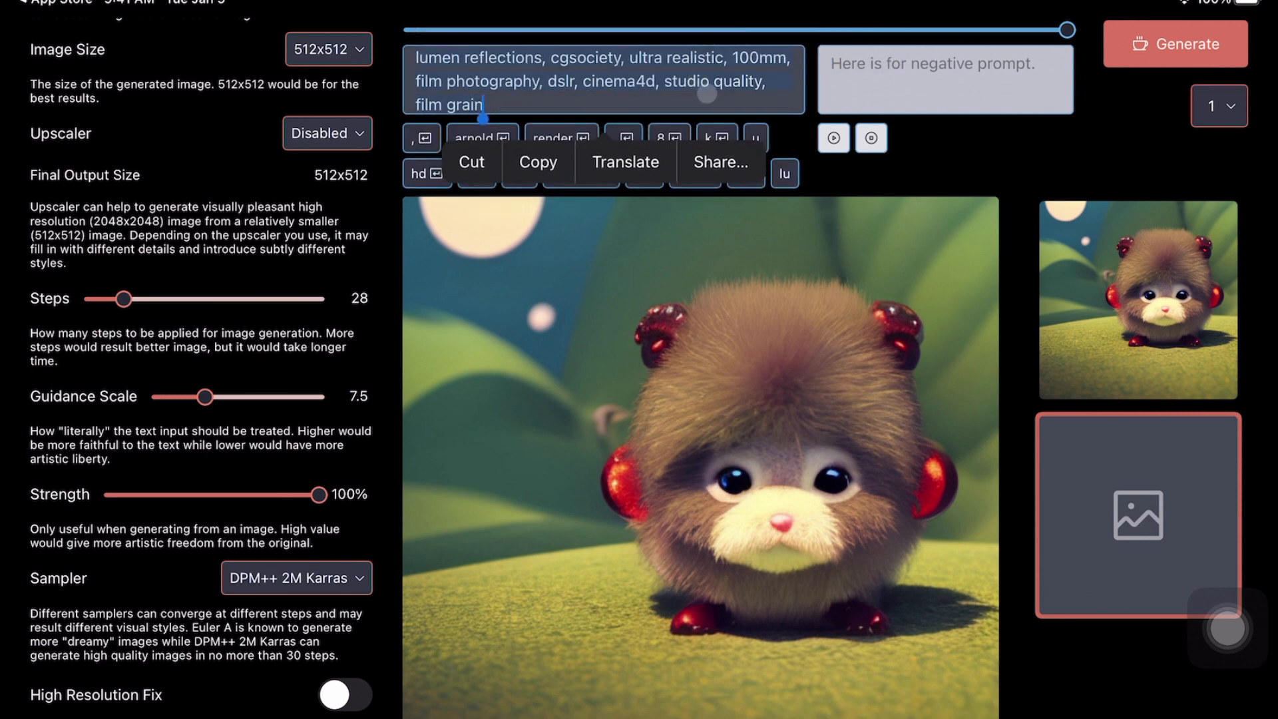
click(471, 161)
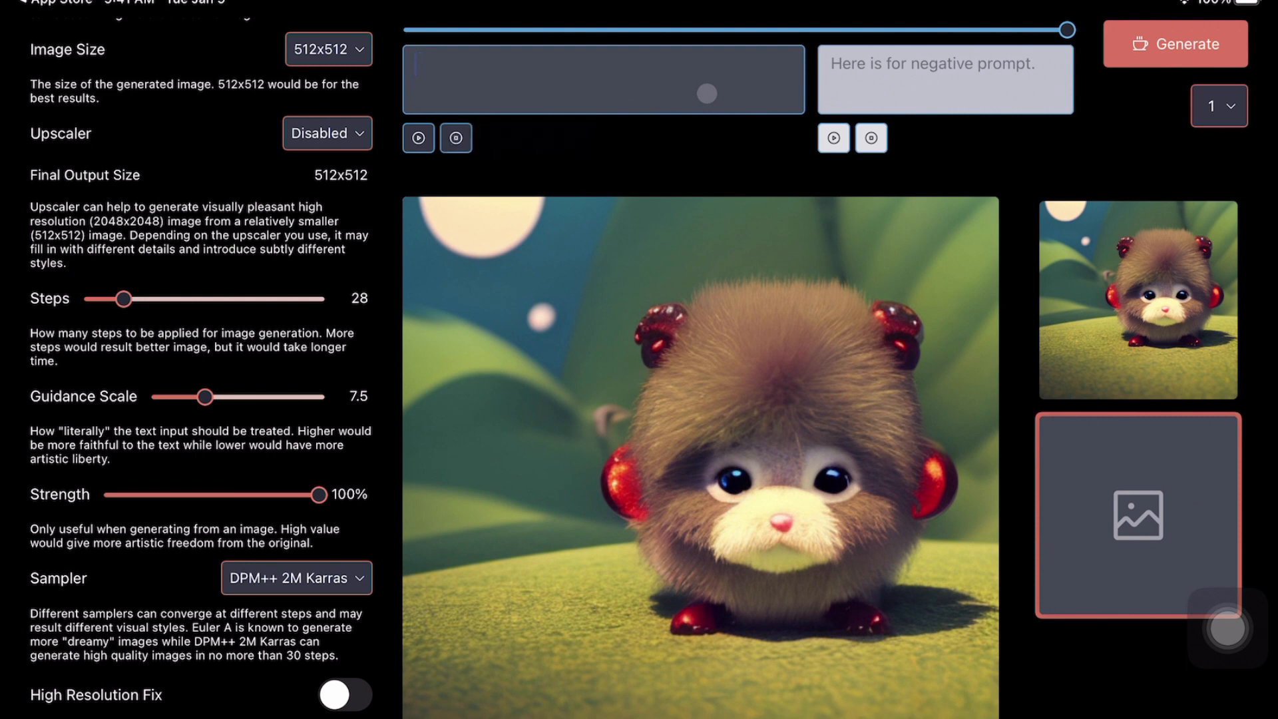
text(A)
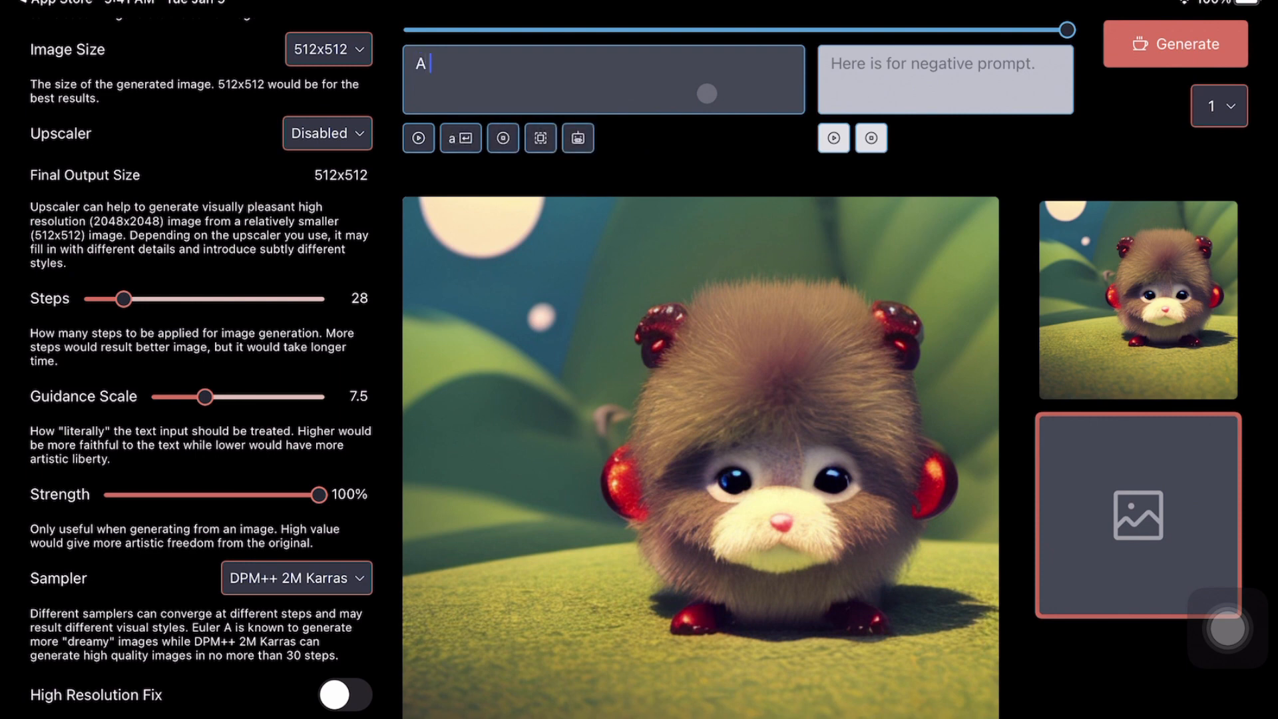
text(bear working with a computer on a sunny evening)
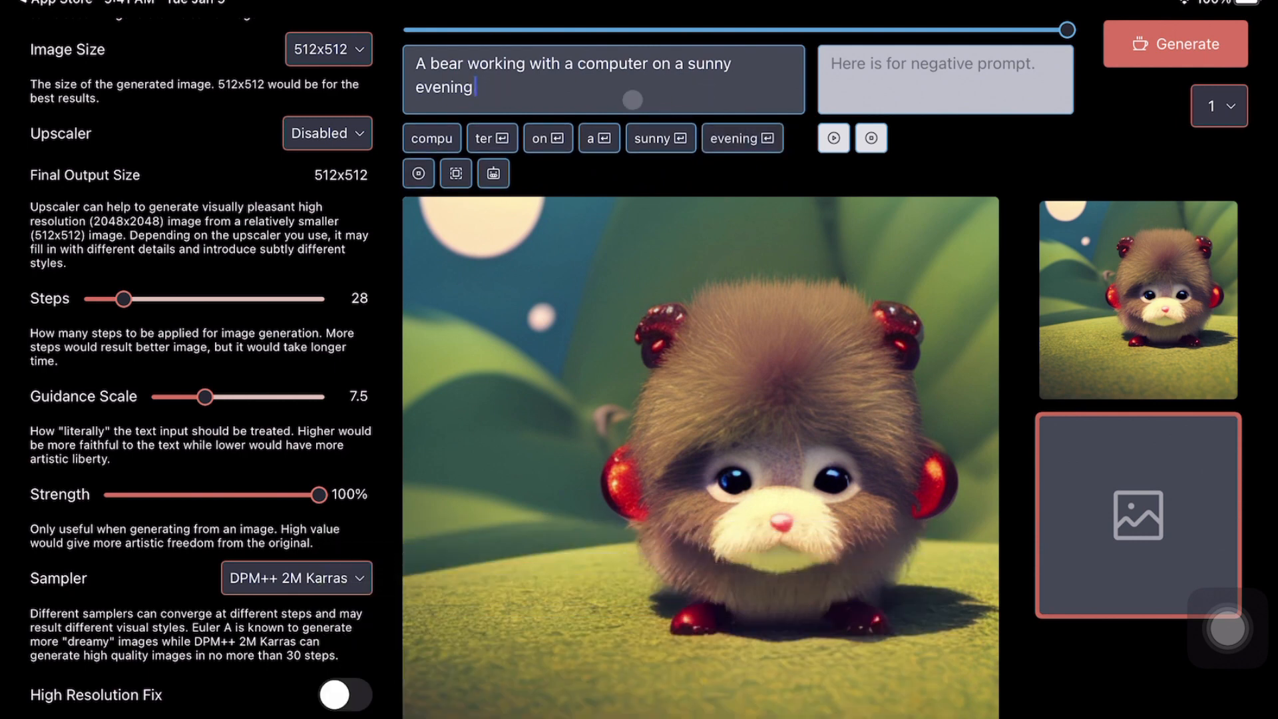
click(944, 78)
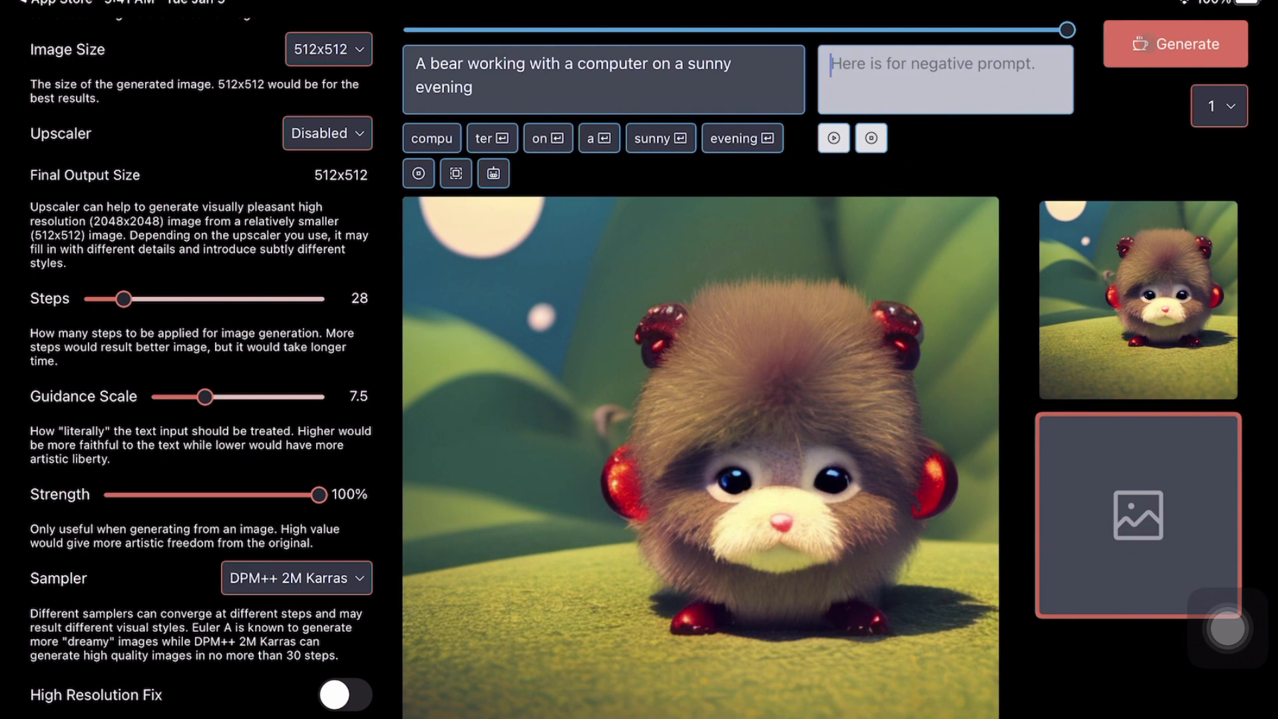
click(1176, 43)
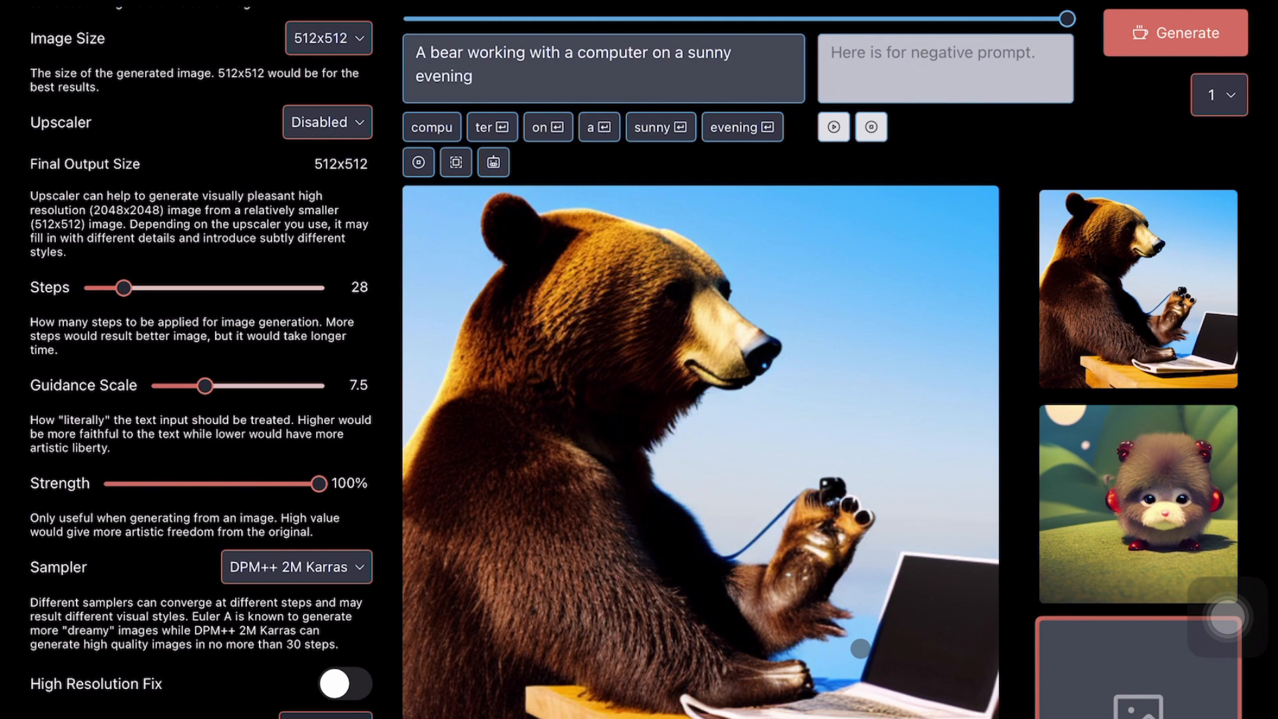
mouse_move(189, 343)
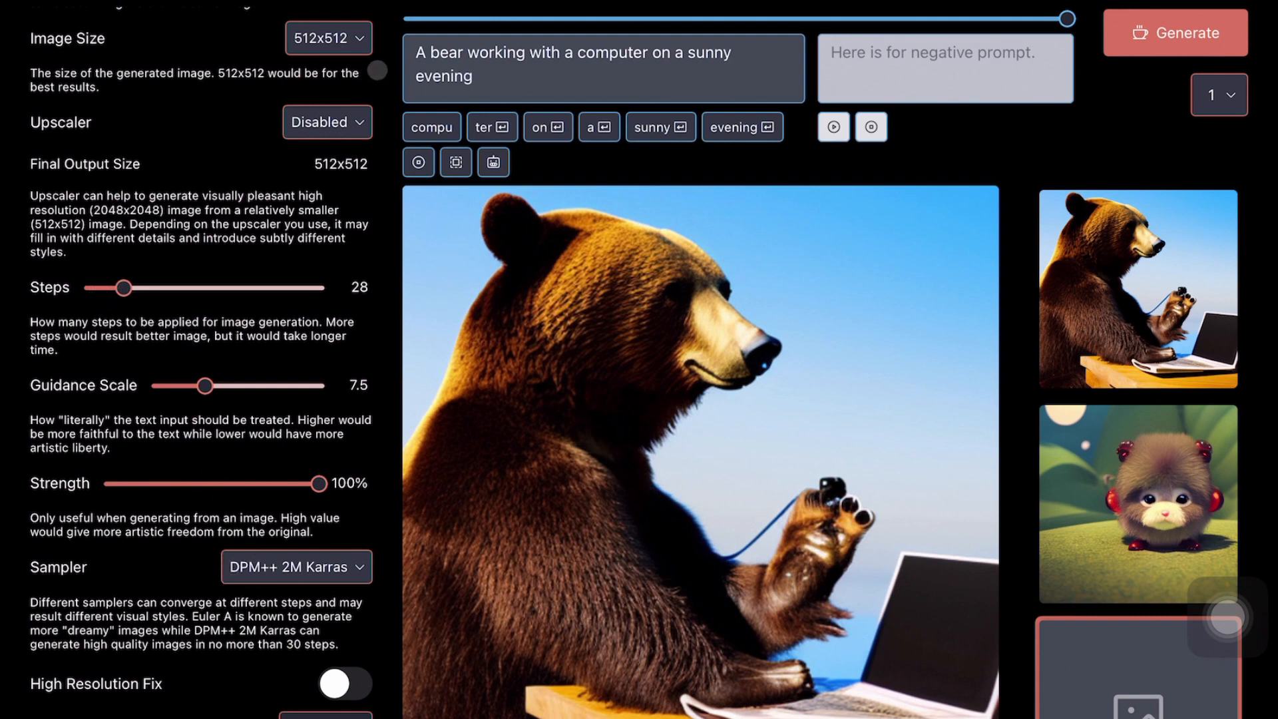
scroll(down, 3)
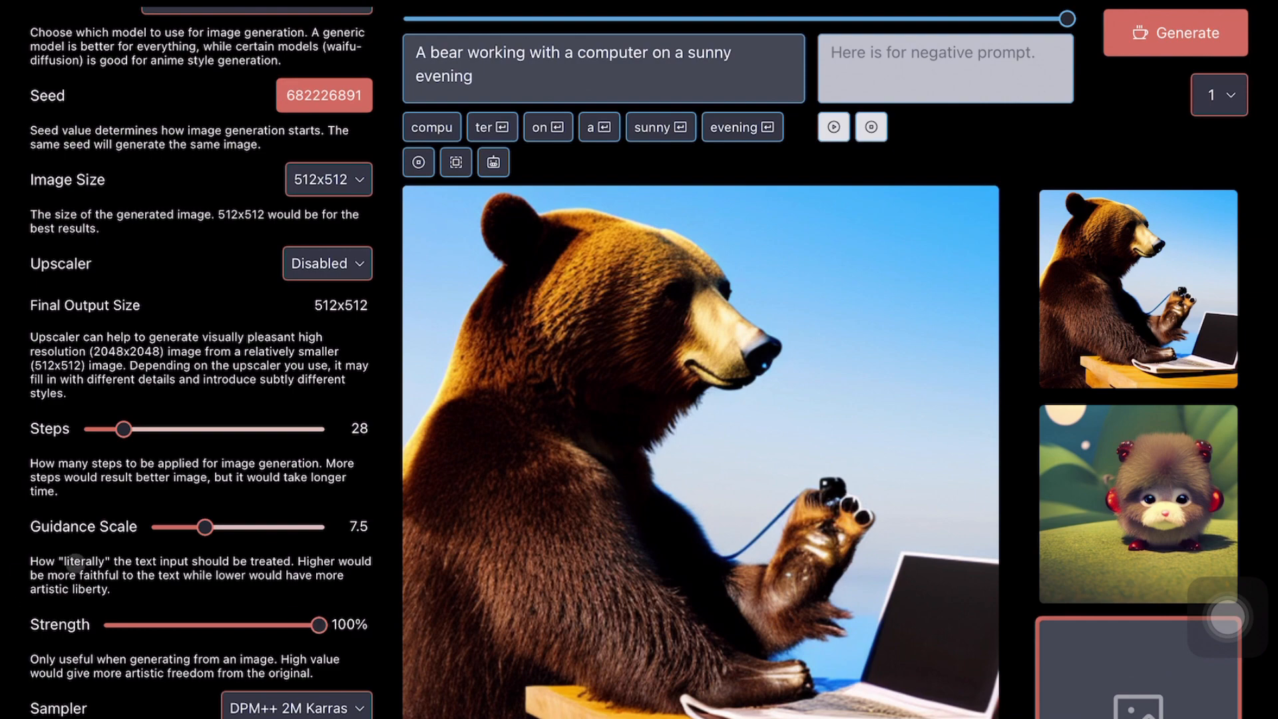
scroll(down, 3)
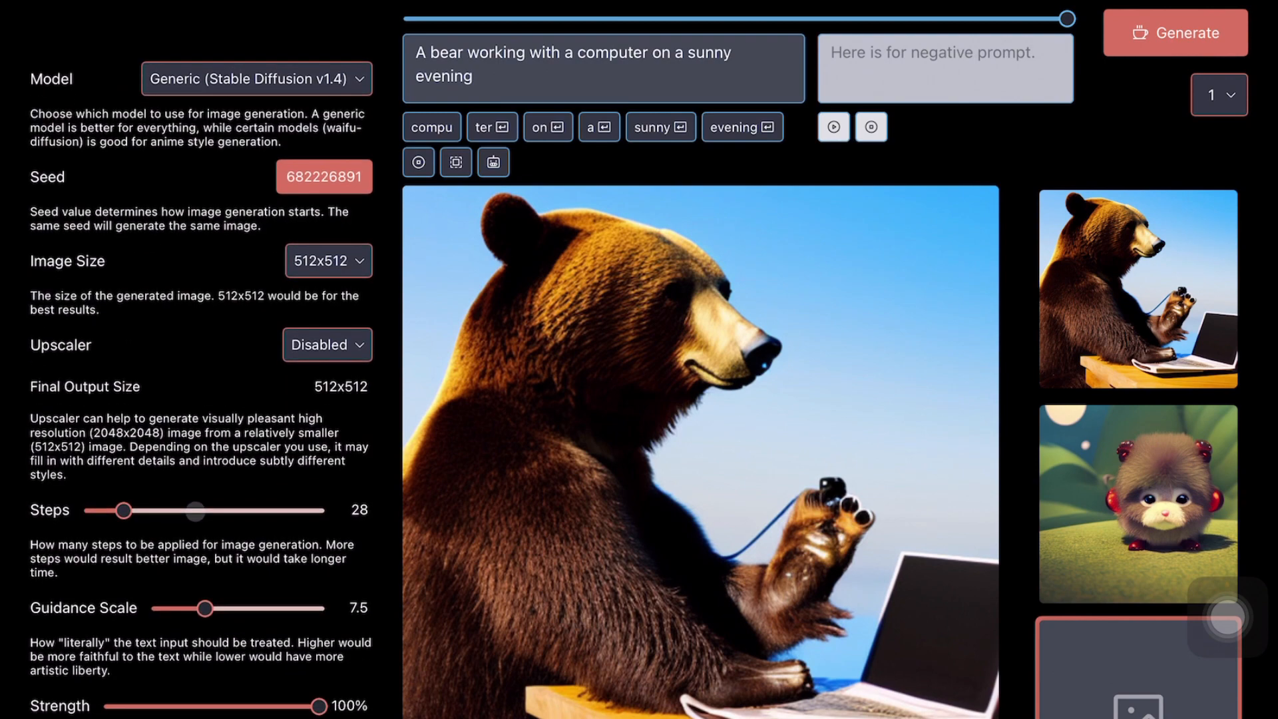
scroll(down, 3)
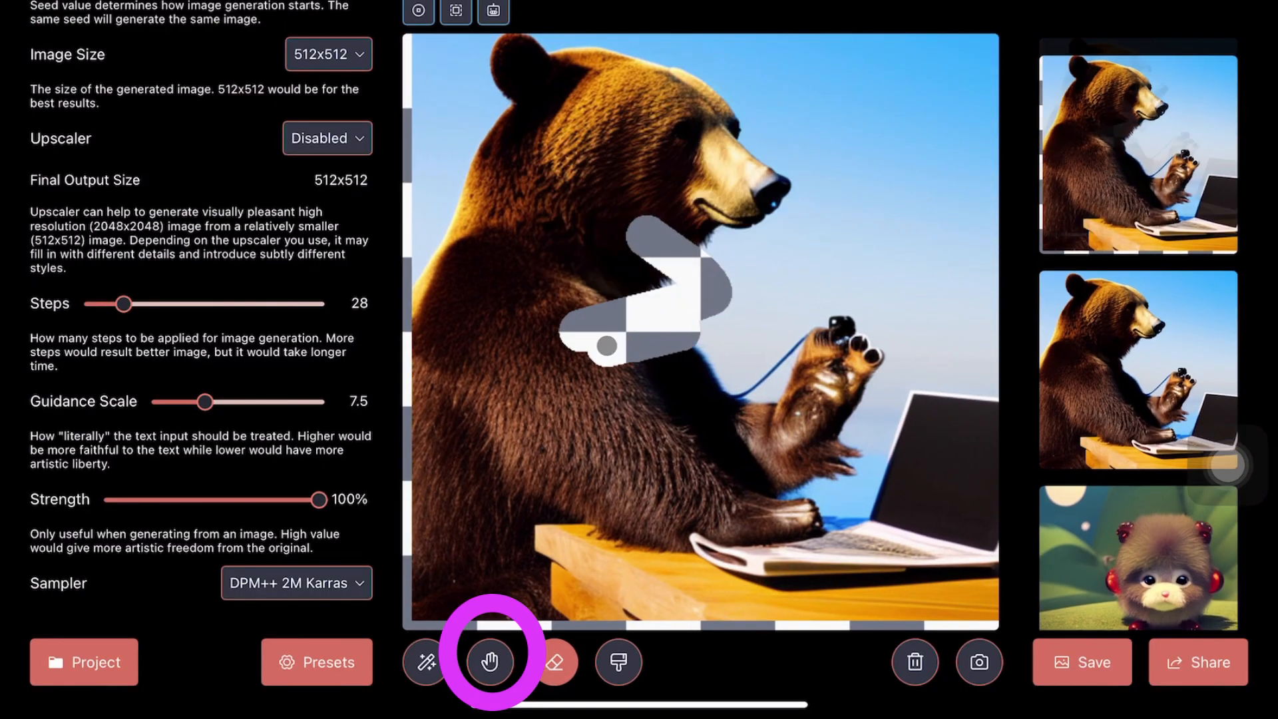
- Switch to the hand tool to move the bear-at-laptop image on the canvas
click(618, 662)
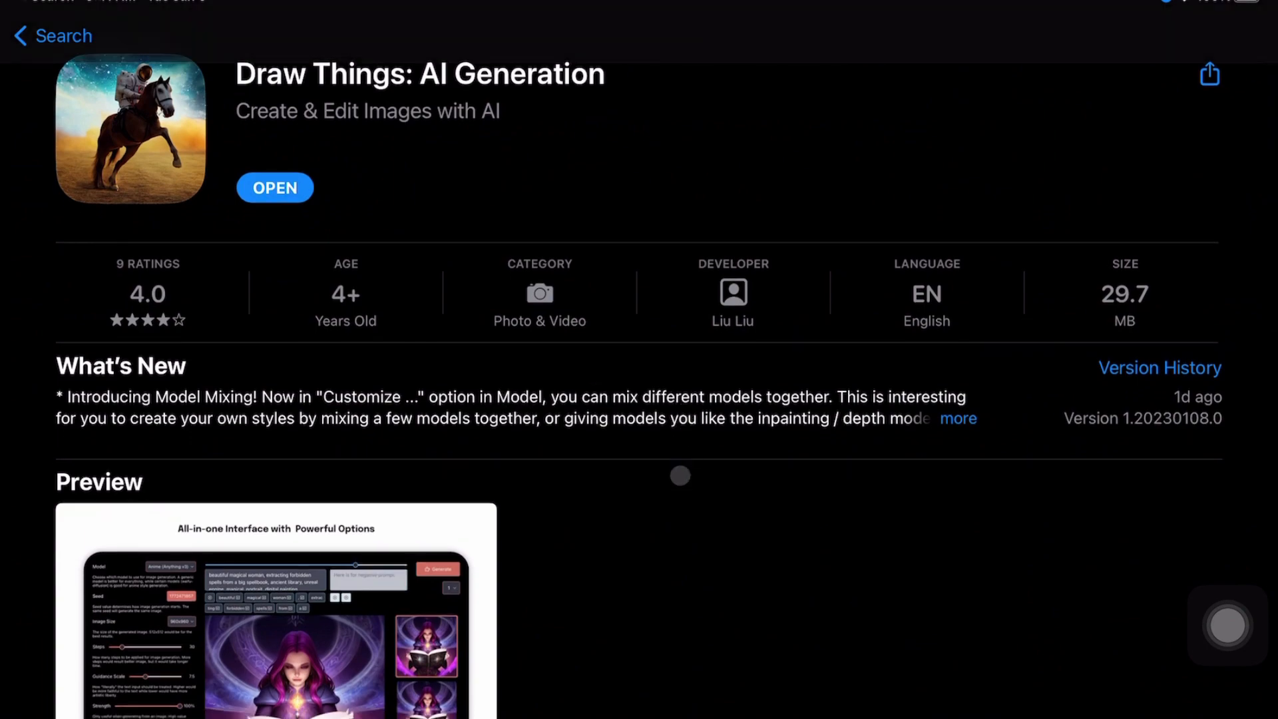
- Relaunch Draw Things from its store page, returning to the bear prompt with a blank new canvas
scroll(down, 3)
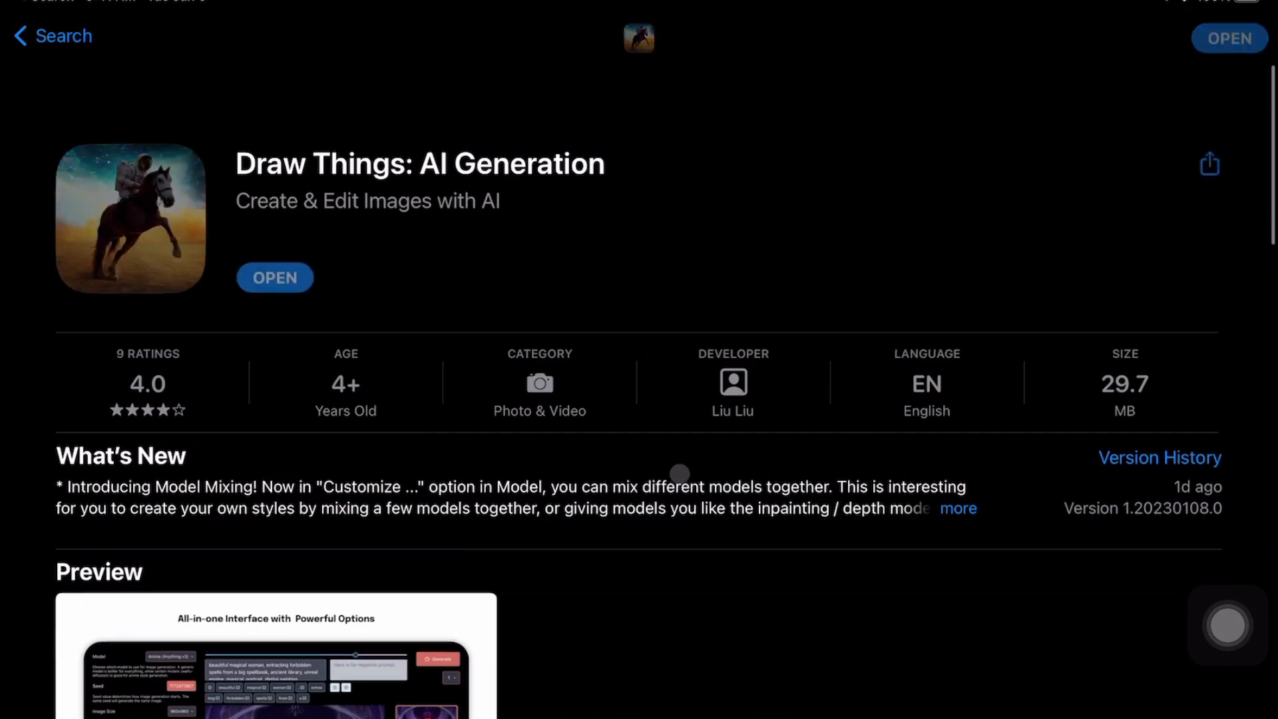
scroll(down, 3)
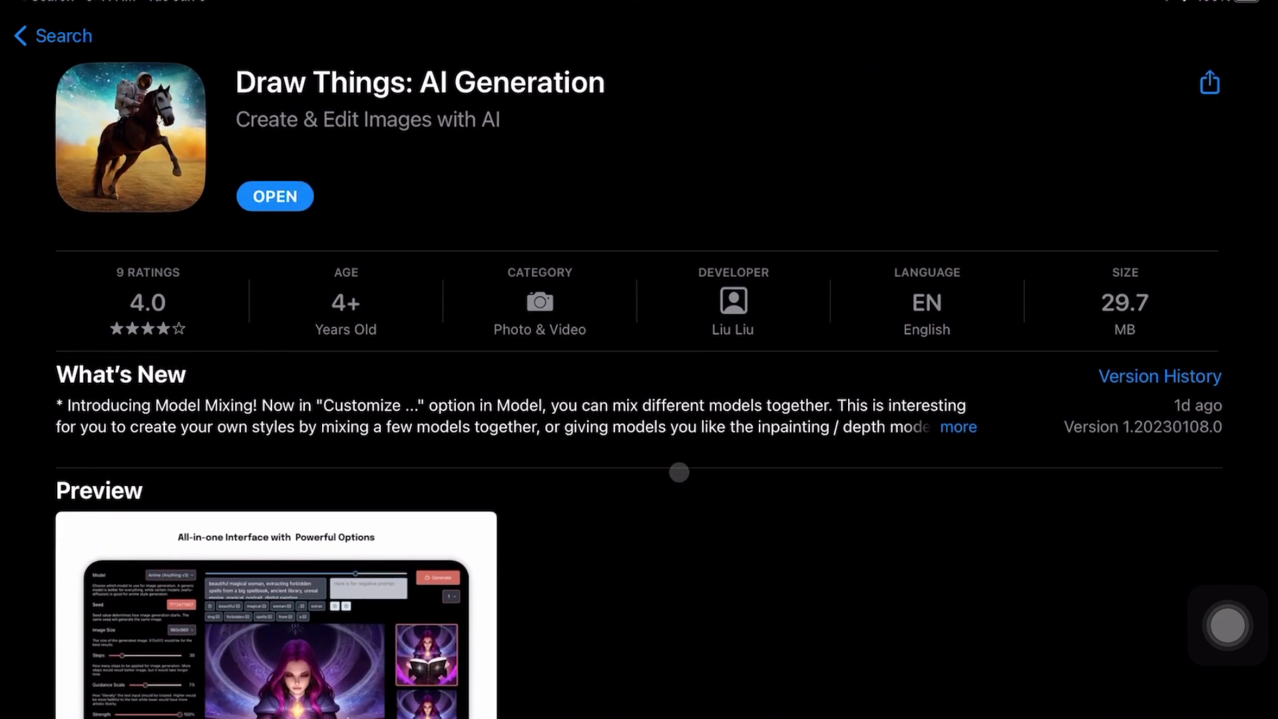
click(274, 197)
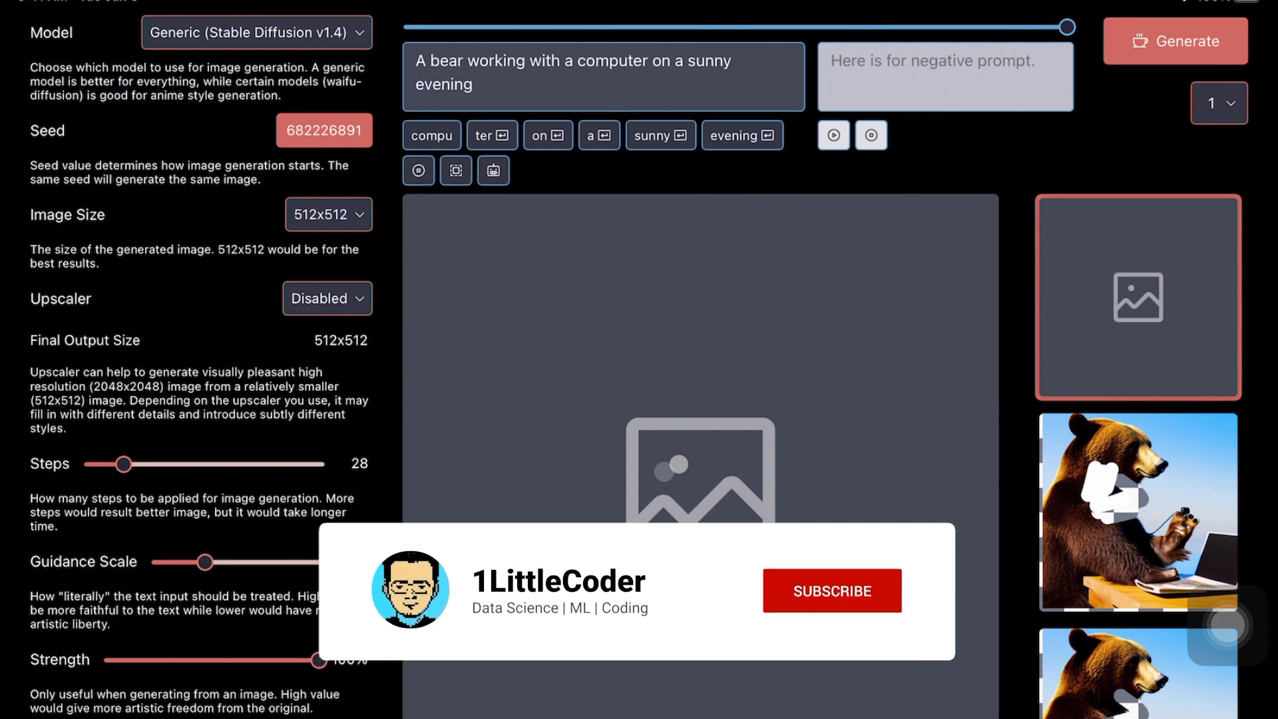
click(831, 590)
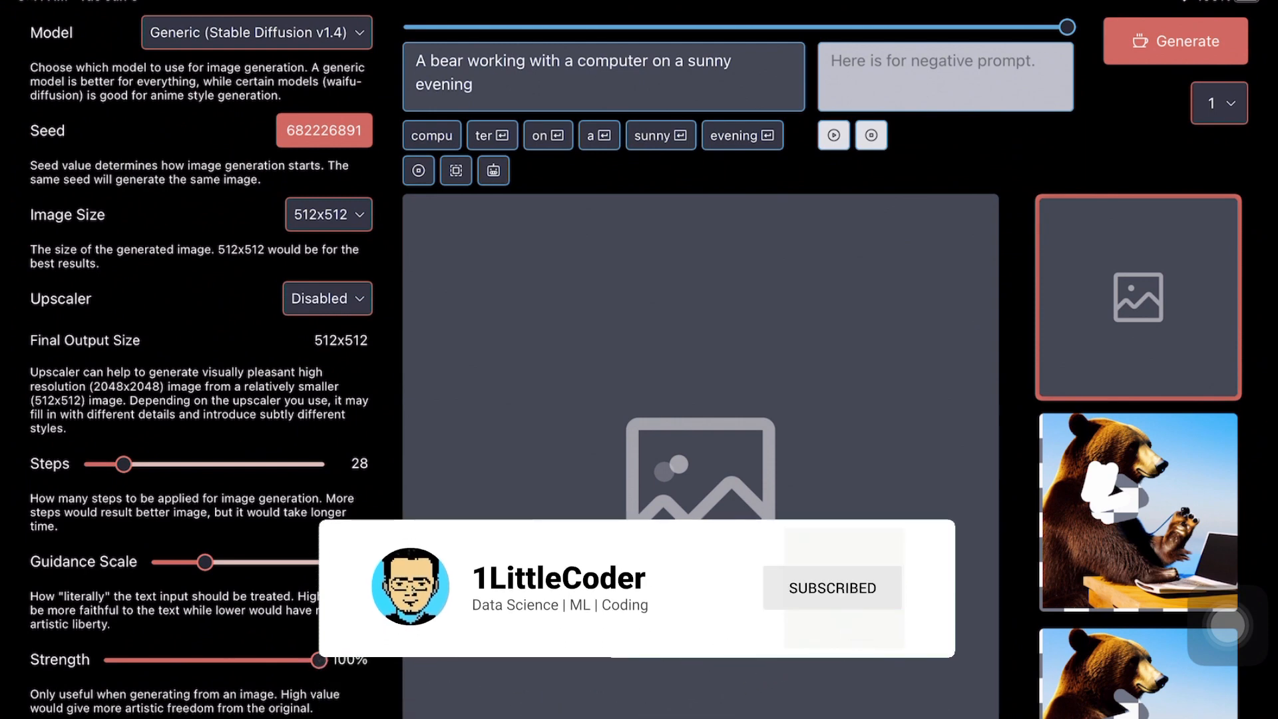